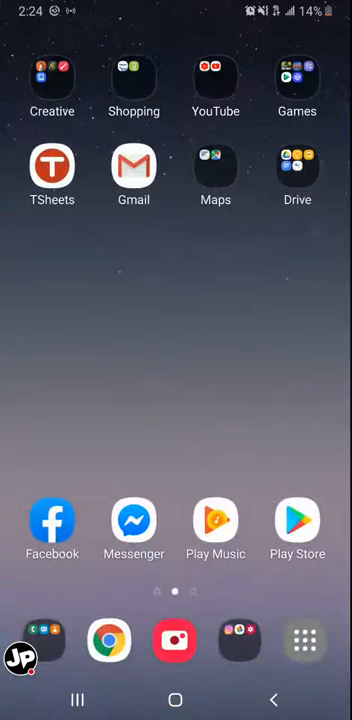
Launch SketchBook and bring up the blue pencil jack-o'-lantern sketch on the canvas
{"action": "left_click", "coordinate": [52, 76]}
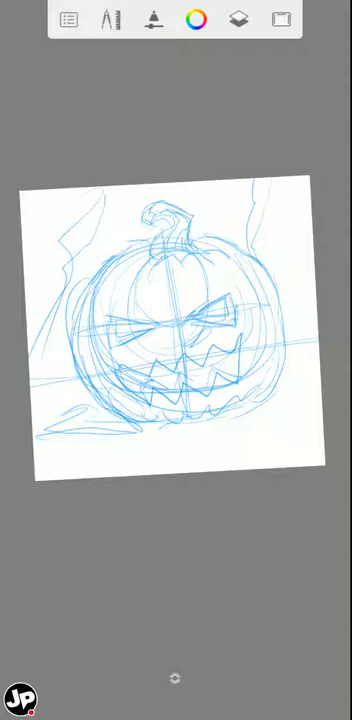
{"action": "left_click", "coordinate": [238, 20]}
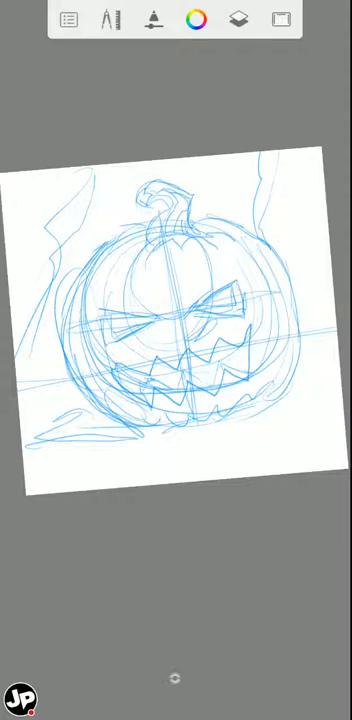
Show the layer stack, then bring up the colour editor to choose a drawing colour
{"action": "left_click", "coordinate": [238, 20]}
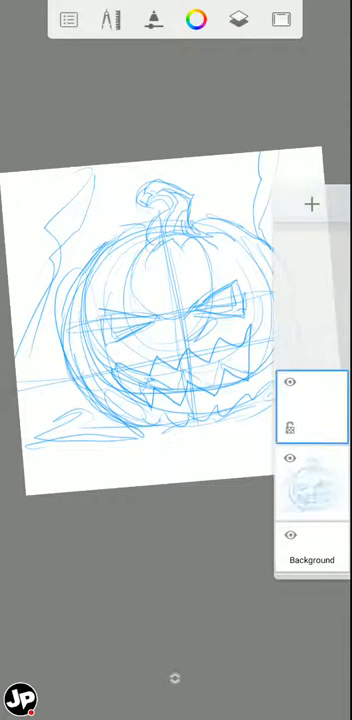
{"action": "left_click", "coordinate": [108, 18]}
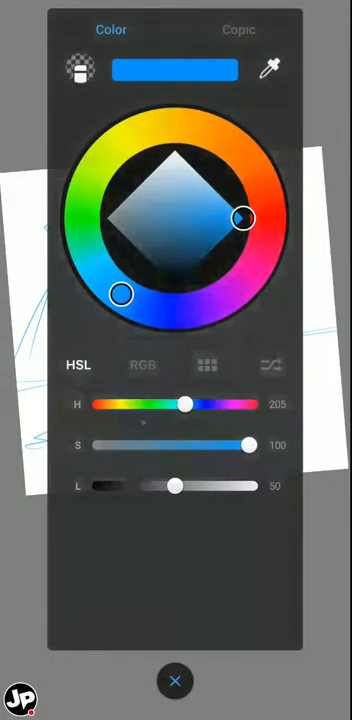
{"action": "left_click", "coordinate": [176, 680]}
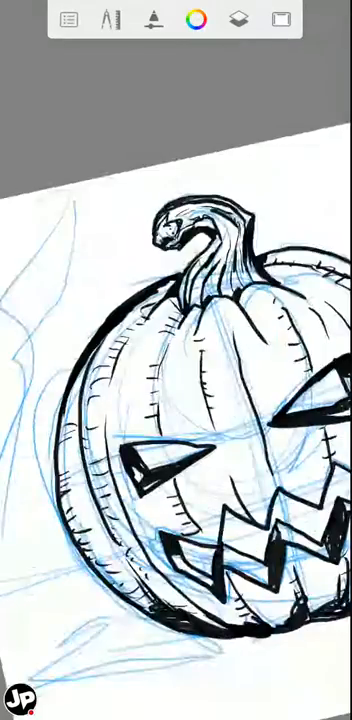
Check the layer stack after hatching the ribs and blacking out the carved face openings
{"action": "left_click", "coordinate": [238, 18]}
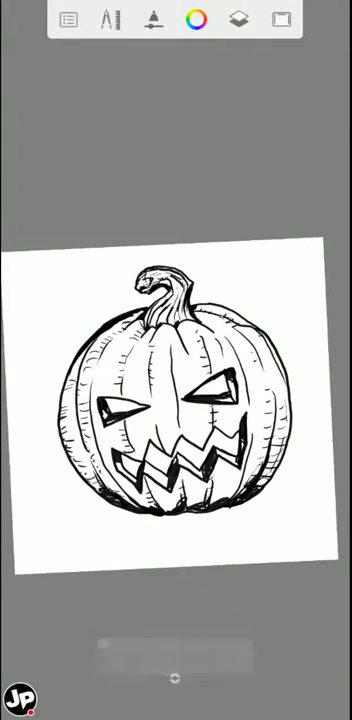
Return to the layer stack before painting the black shadow shapes behind the pumpkin
{"action": "left_click", "coordinate": [240, 18]}
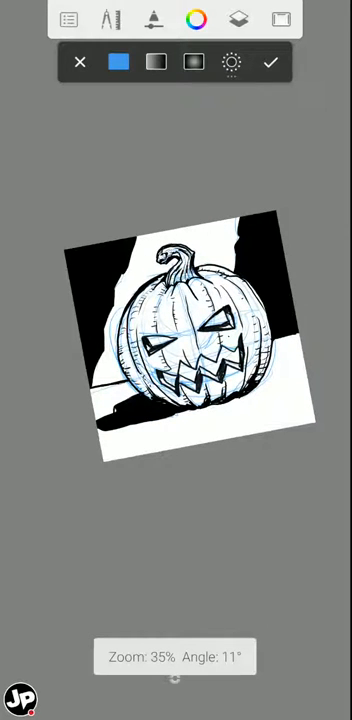
Confirm the current tool and show the layer stack to hide the blue sketch layer
{"action": "left_click", "coordinate": [270, 62]}
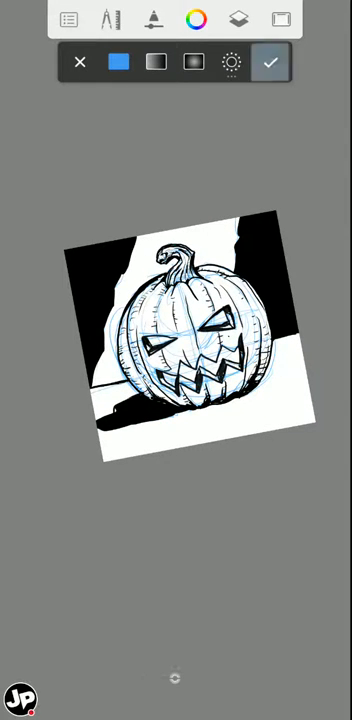
{"action": "left_click", "coordinate": [272, 62]}
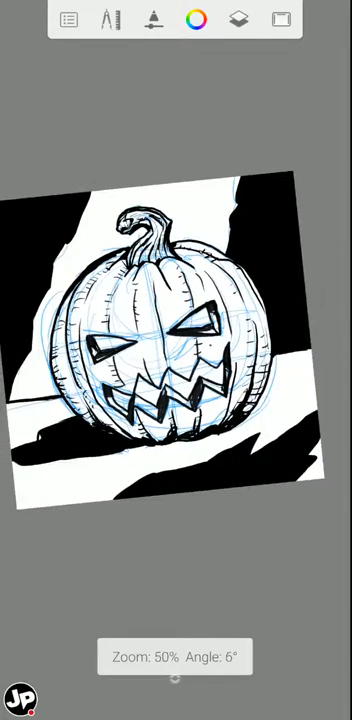
{"action": "left_click", "coordinate": [238, 20]}
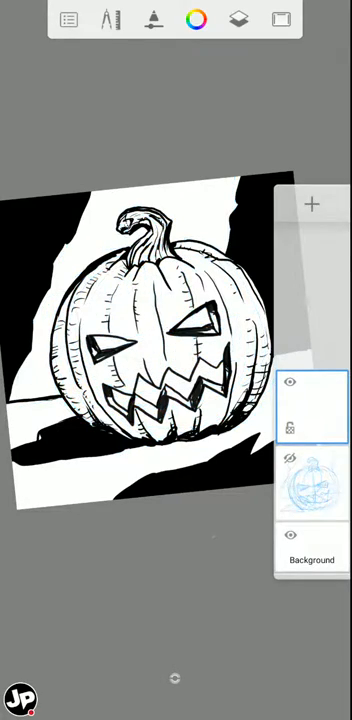